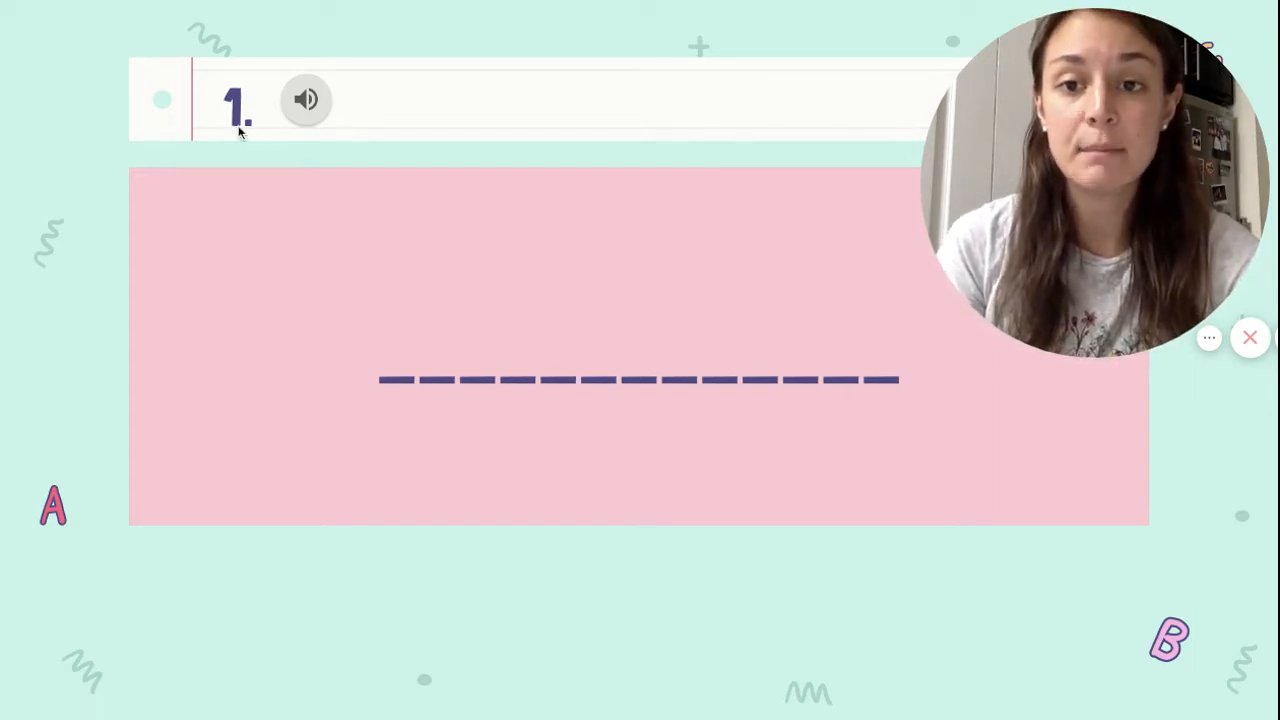
# Step: Reveal the word audio's playback controls and play the 12-second clip through
pyautogui.click(306, 100)
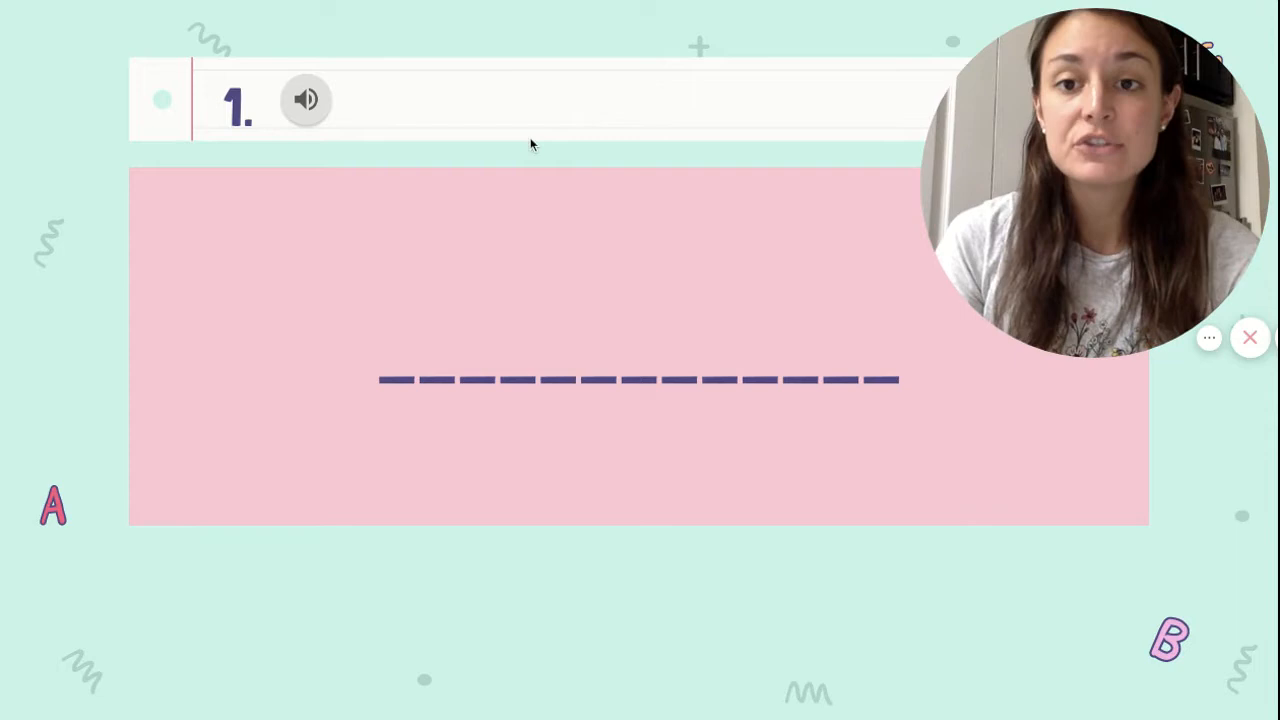
pyautogui.click(306, 100)
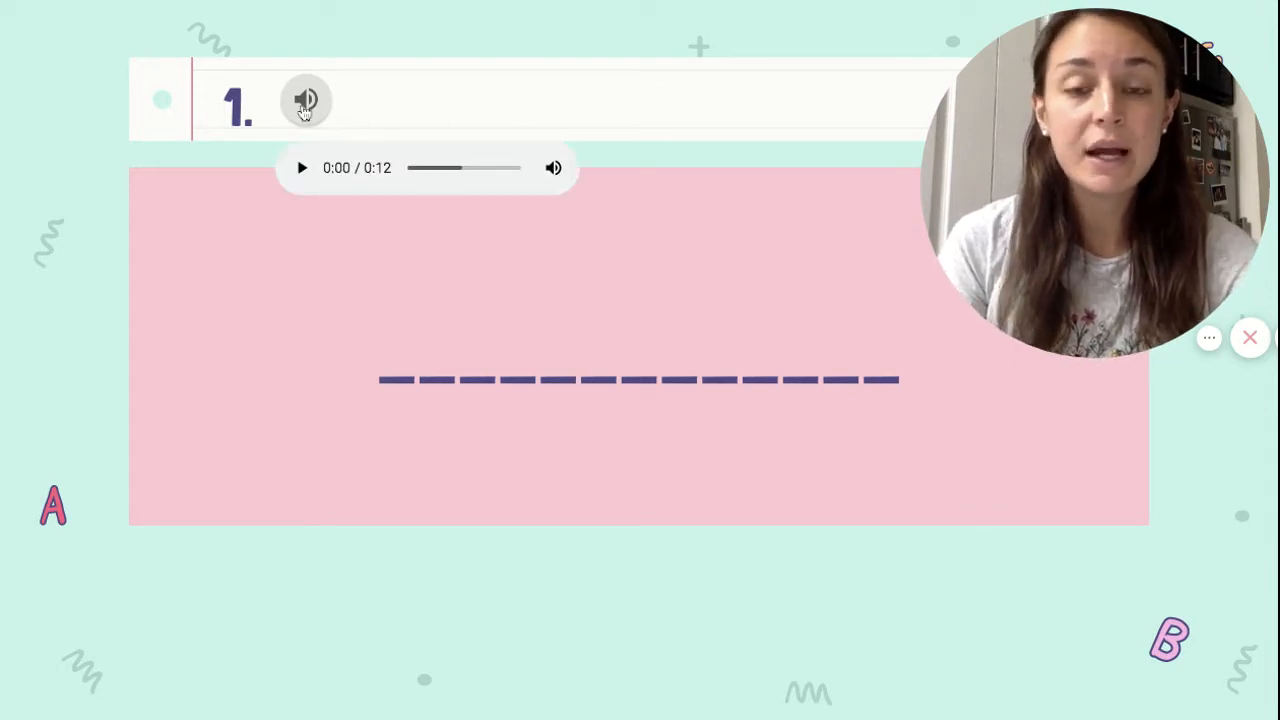
pyautogui.moveTo(430, 76)
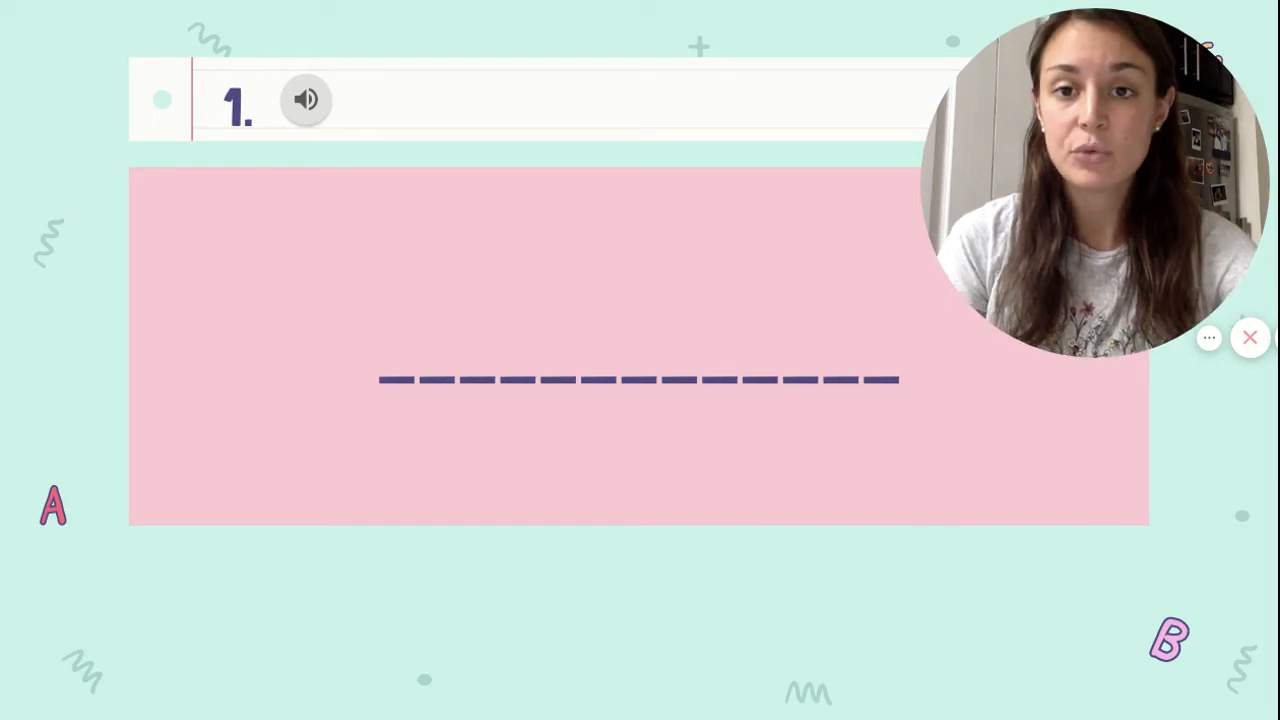
pyautogui.click(306, 100)
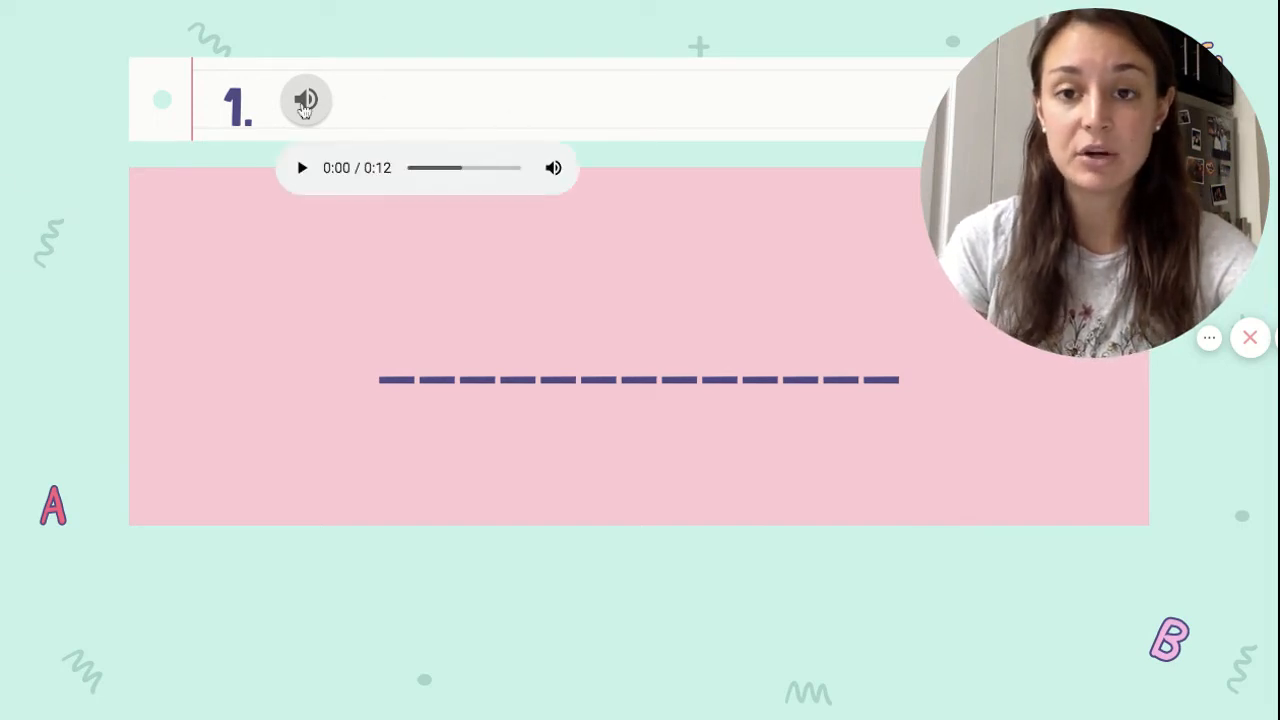
pyautogui.moveTo(384, 96)
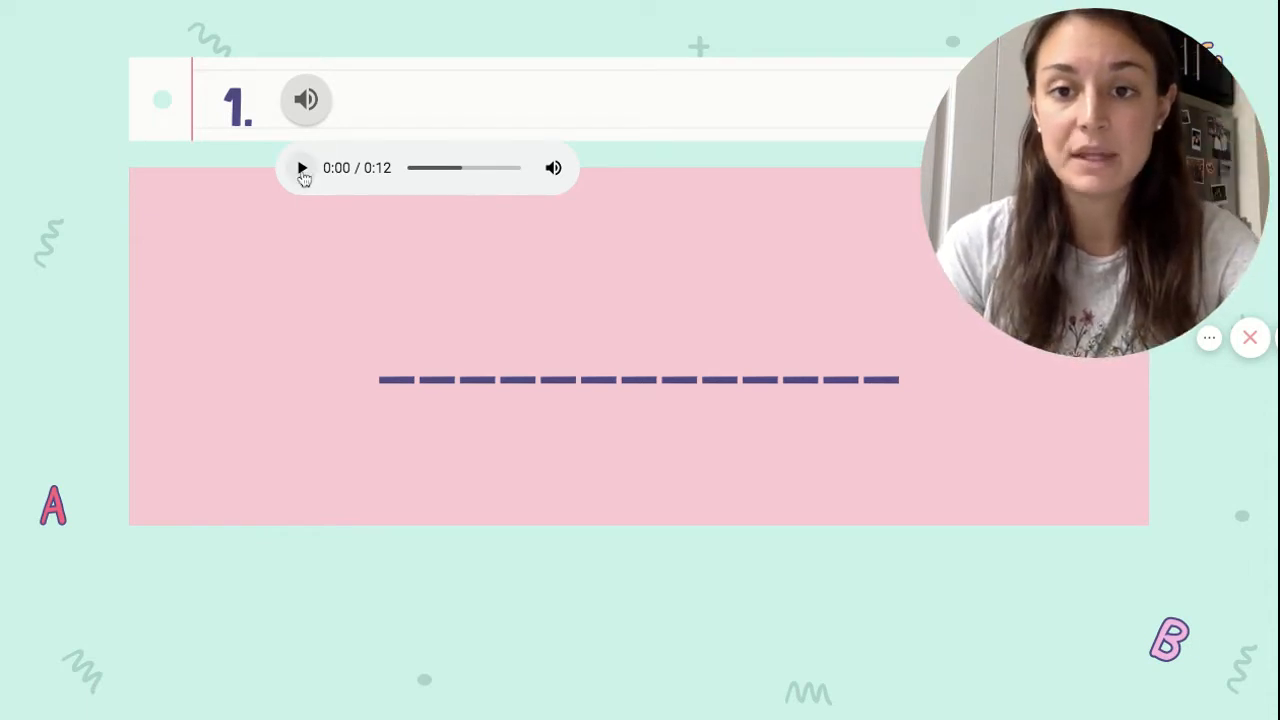
pyautogui.click(302, 168)
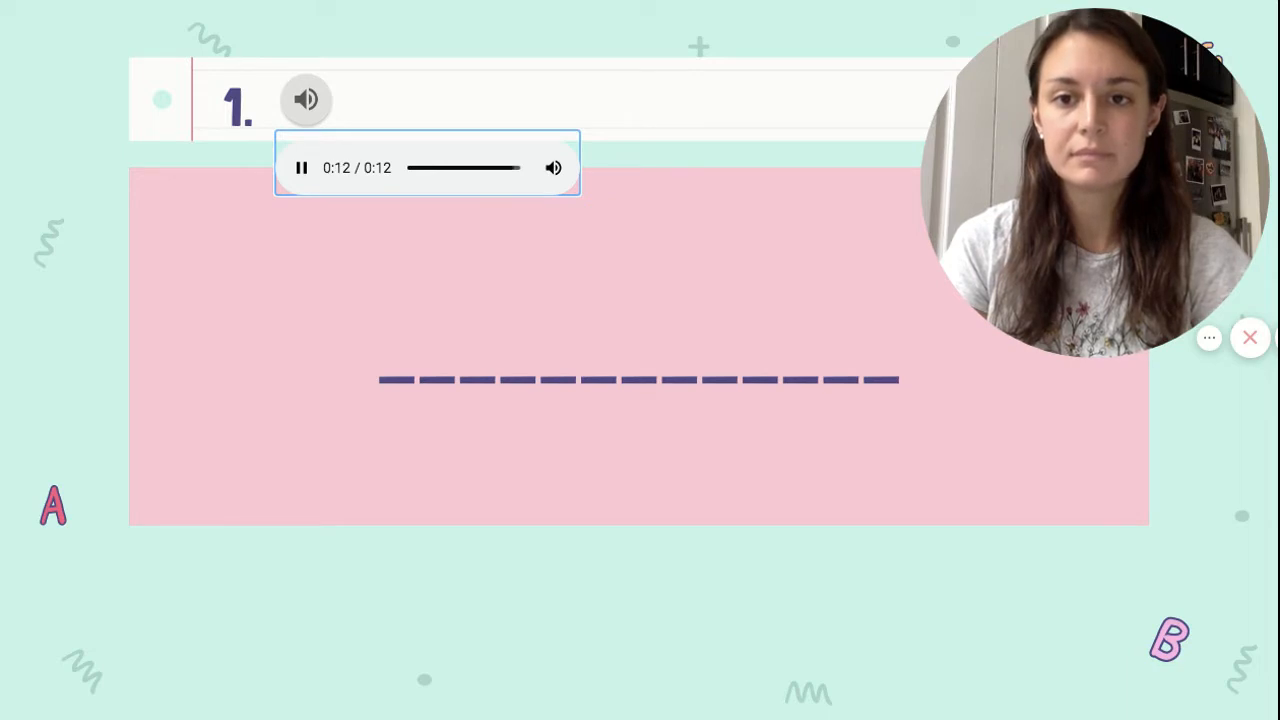
pyautogui.click(302, 168)
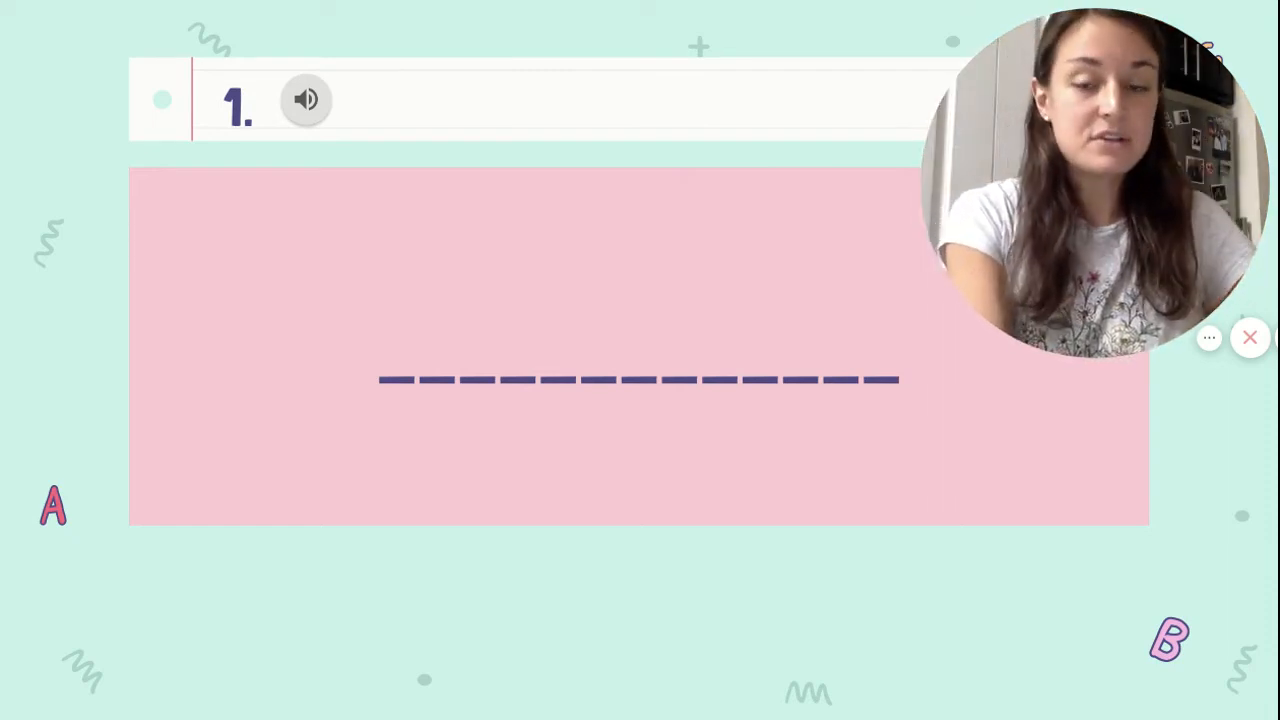
pyautogui.moveTo(80, 124)
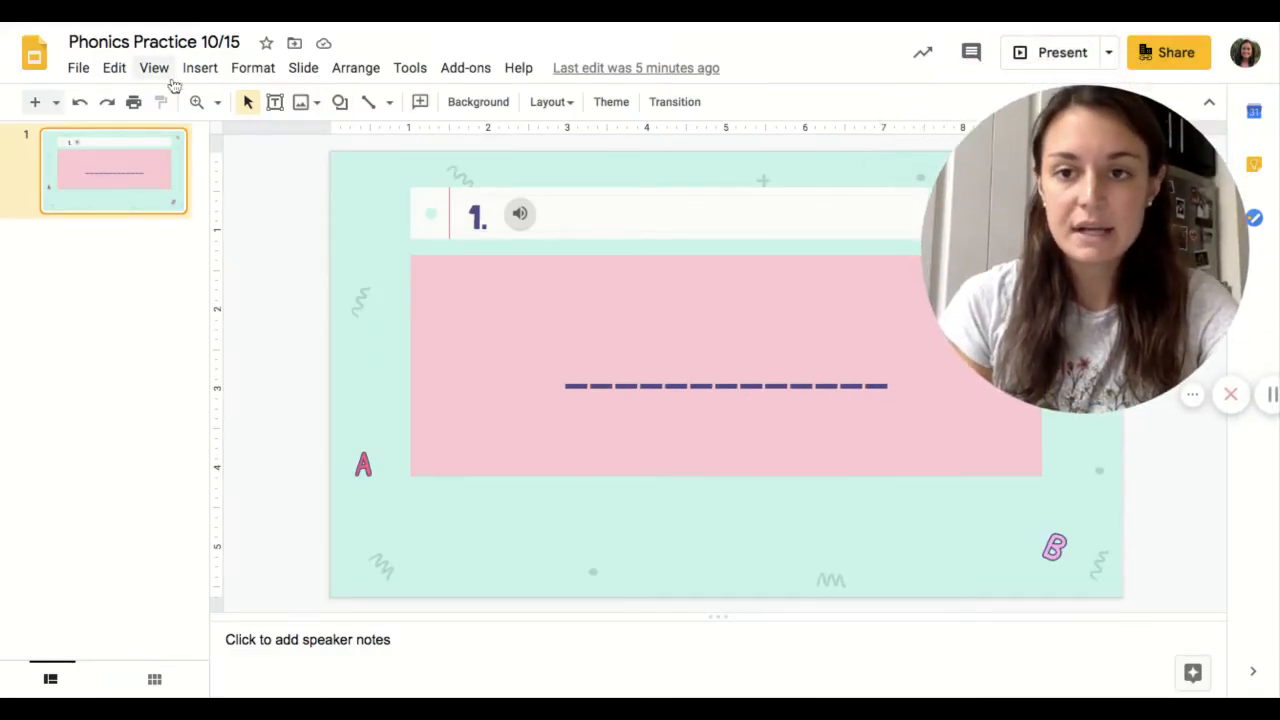
# Step: Switch to full-screen view and select the dashed blank in question 1's answer box
pyautogui.click(154, 68)
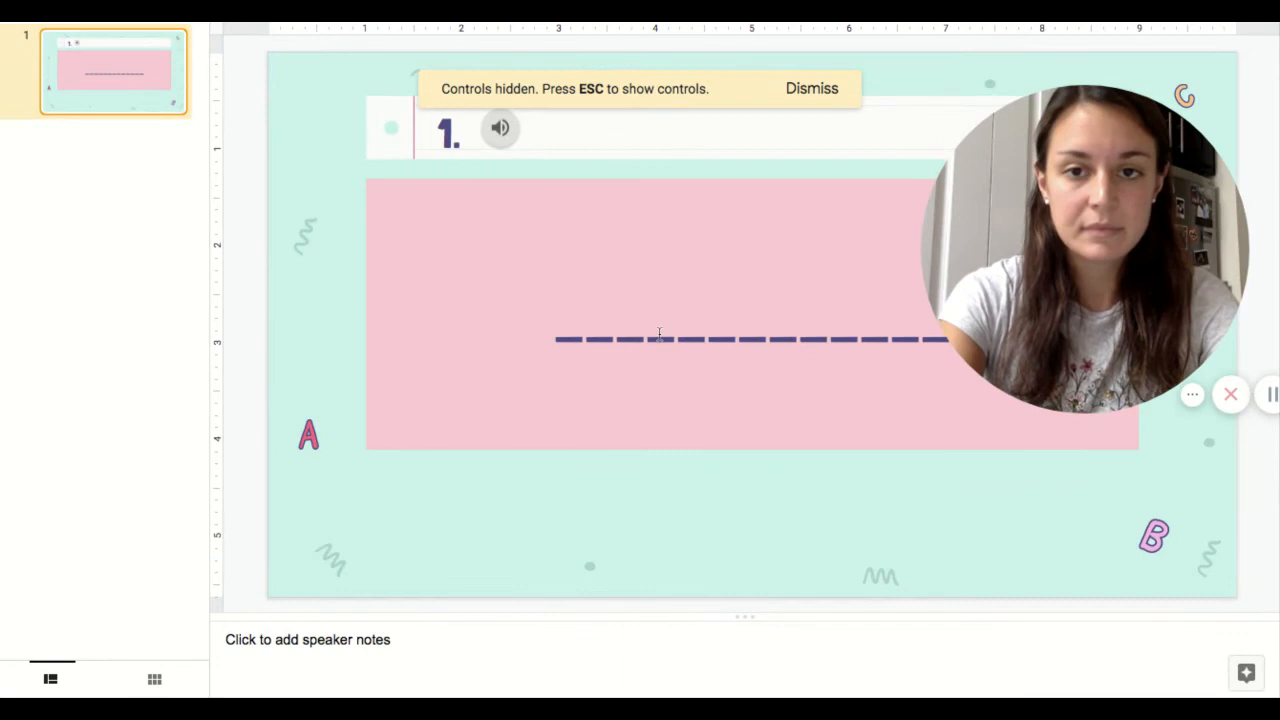
pyautogui.click(650, 316)
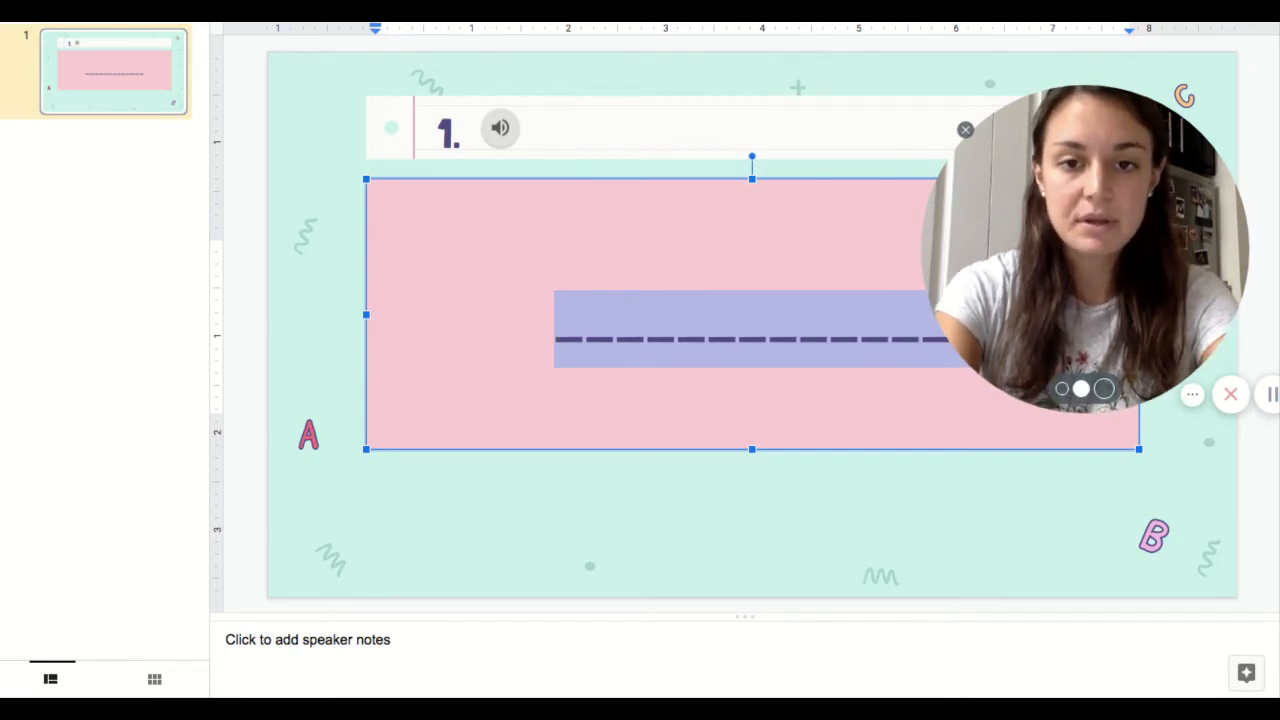
# Step: Replace the dashes with 'van' and reveal the word's audio player again
pyautogui.write('van')
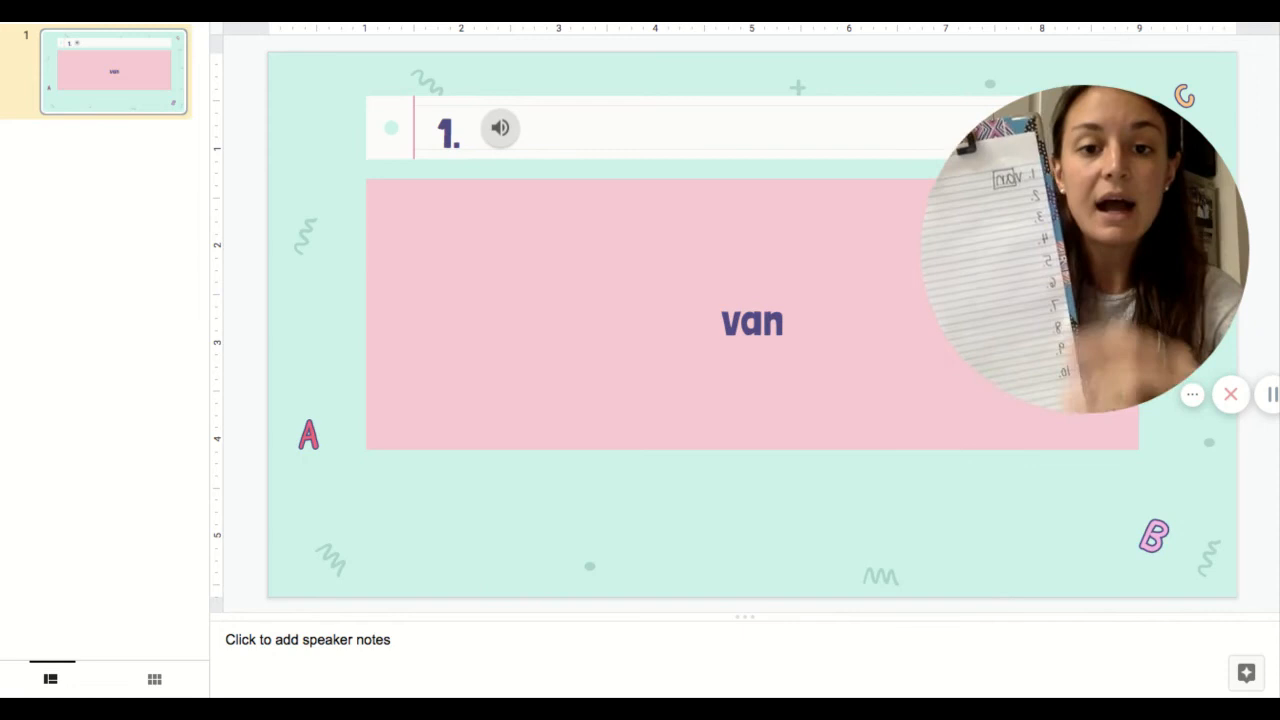
pyautogui.click(500, 128)
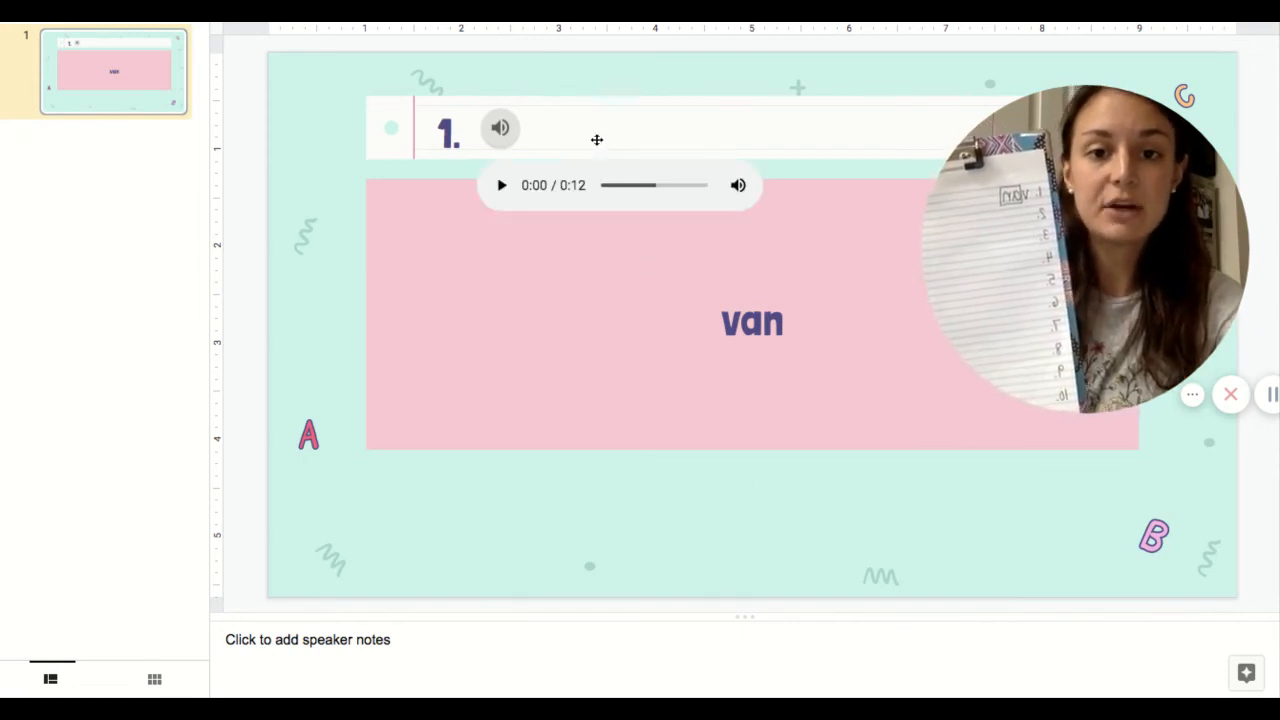